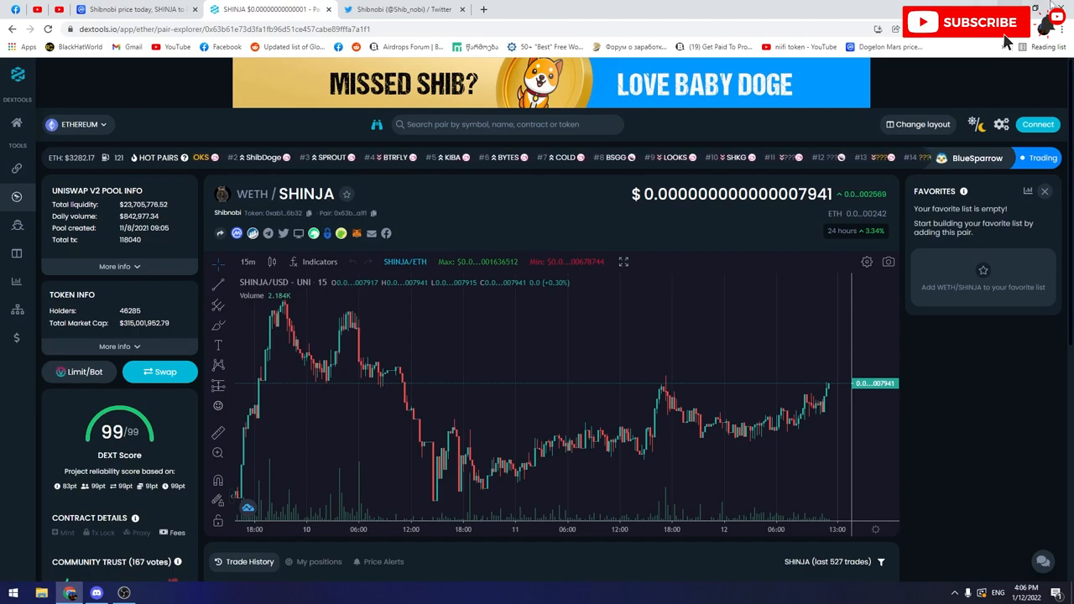
- Bring up Shibnobi's CoinMarketCap price page and scroll through its community links and chart
click(134, 10)
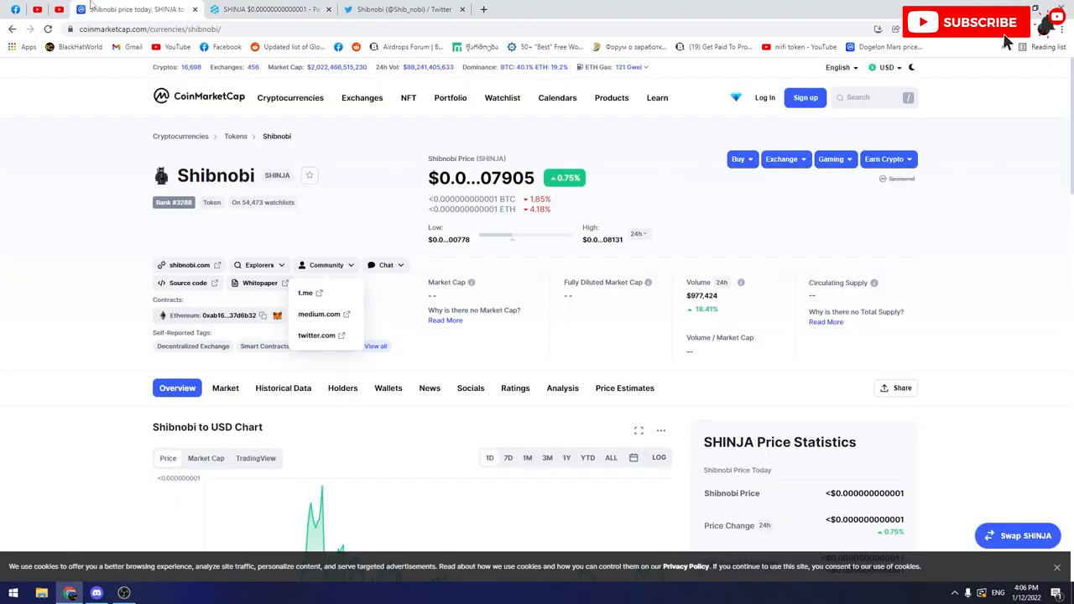
scroll(down, 3)
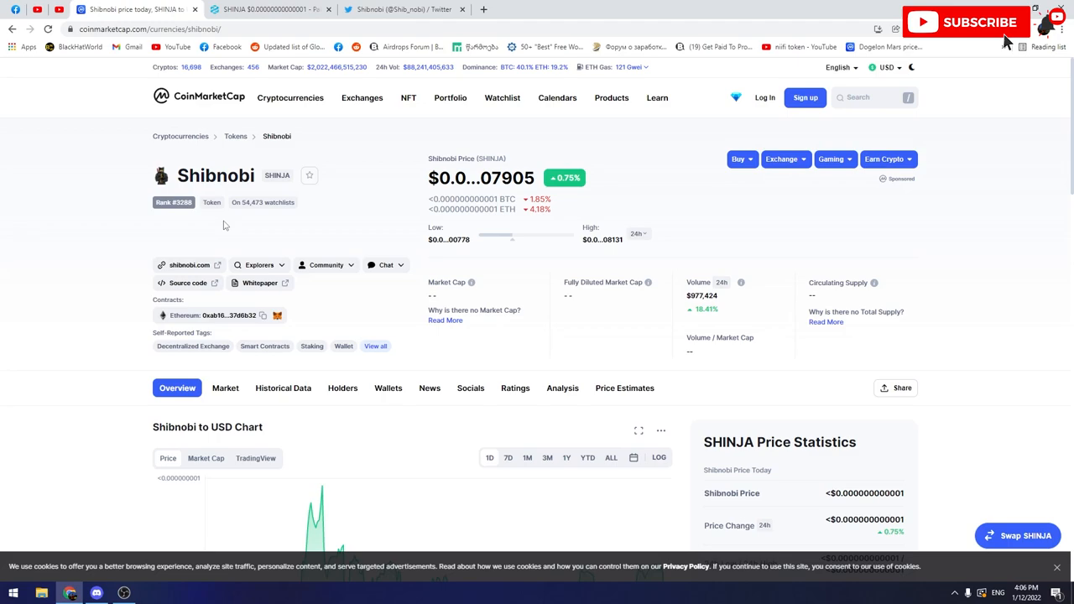
mouse_move(349, 166)
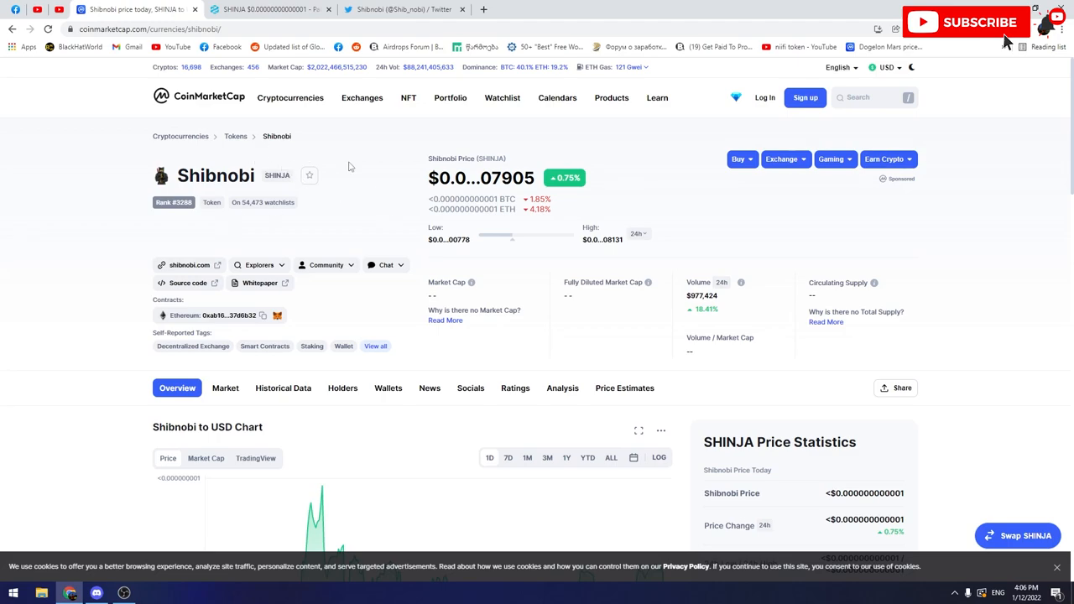
scroll(down, 3)
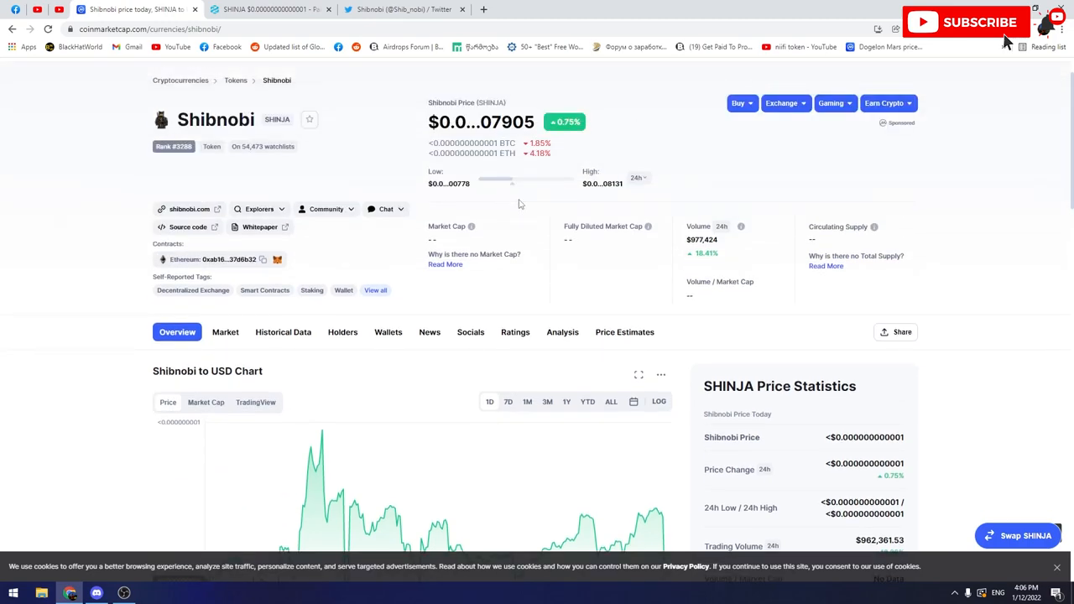
scroll(down, 3)
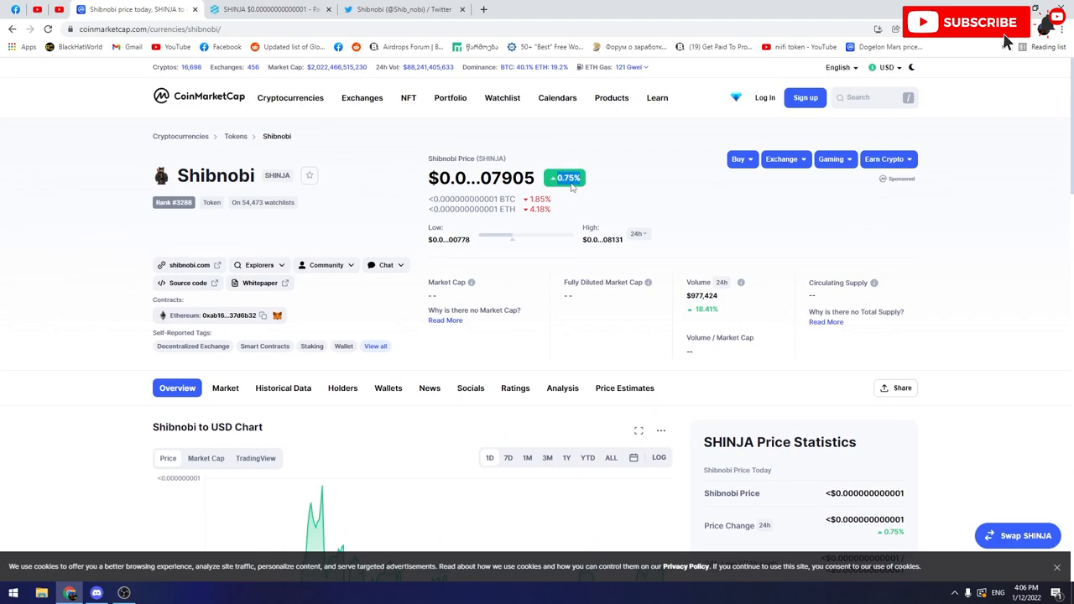
mouse_move(594, 180)
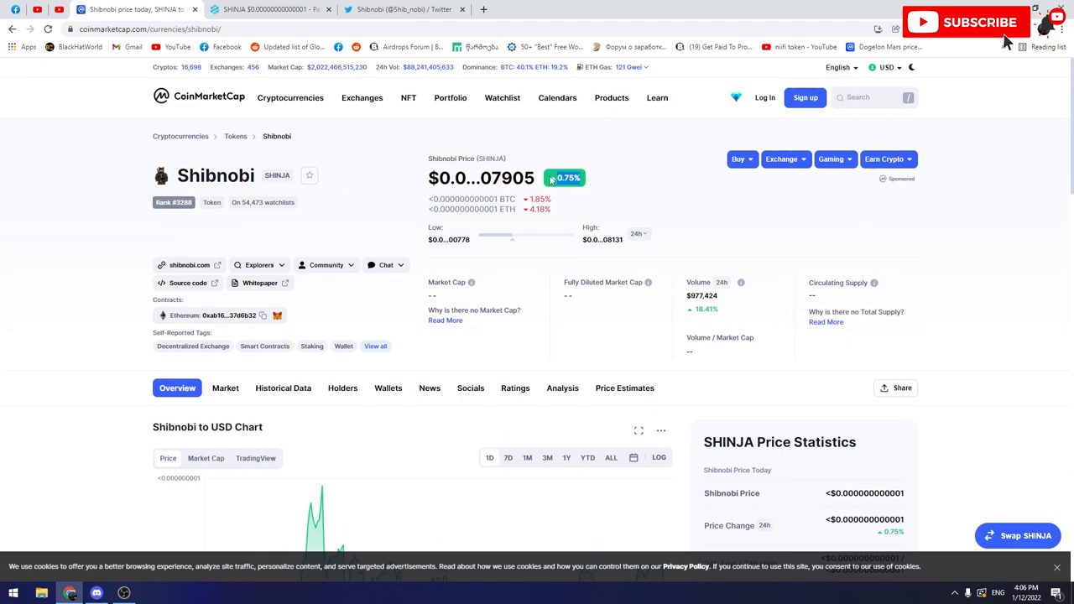
mouse_move(568, 147)
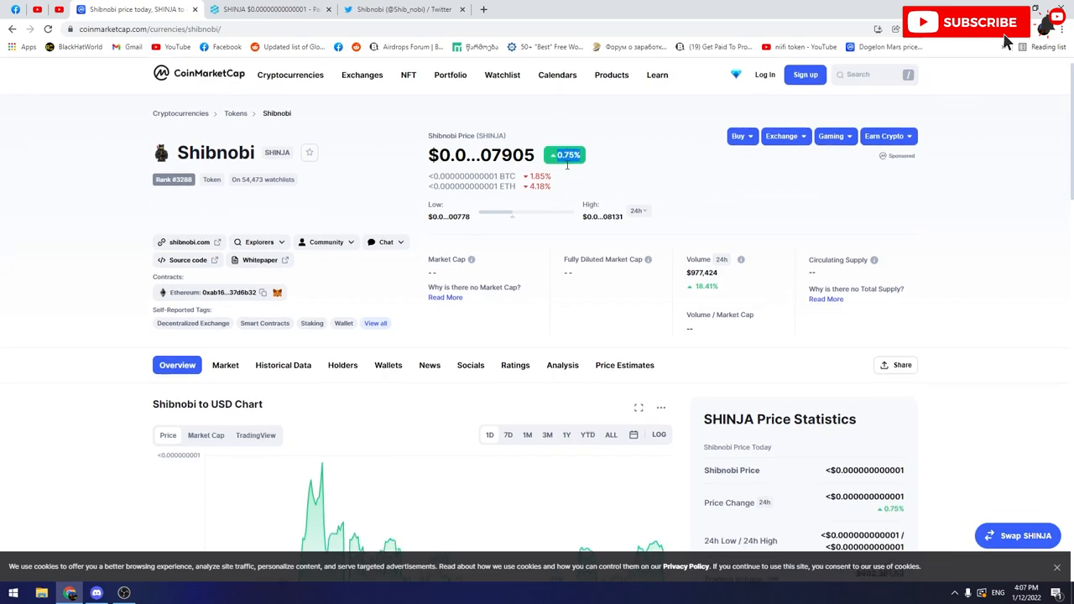
- Scroll down to the Shibnobi to USD chart and SHINJA price statistics with market rank #3288
scroll(down, 3)
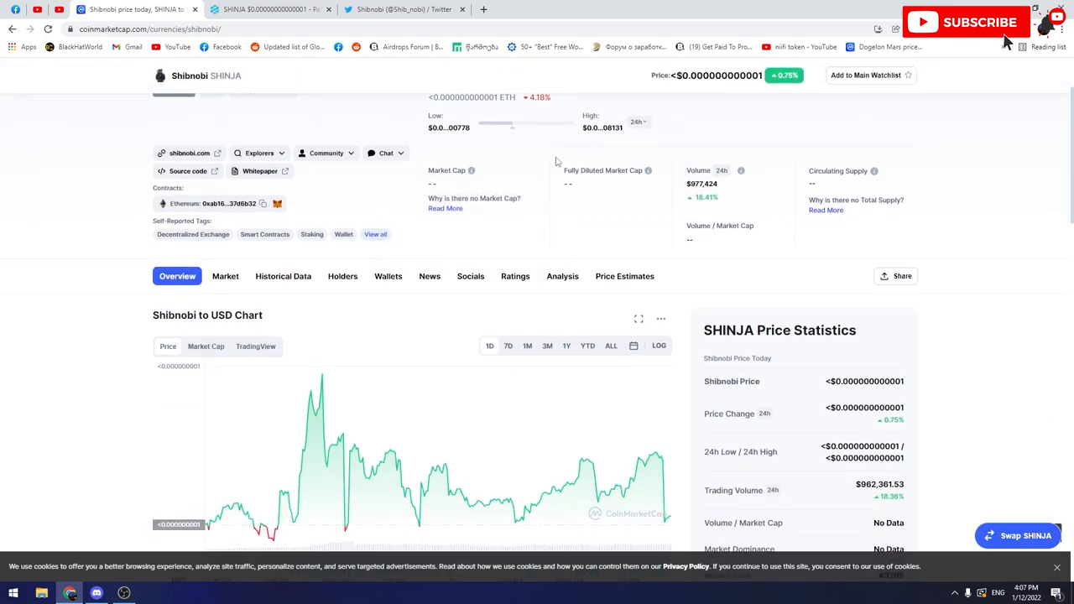
mouse_move(574, 243)
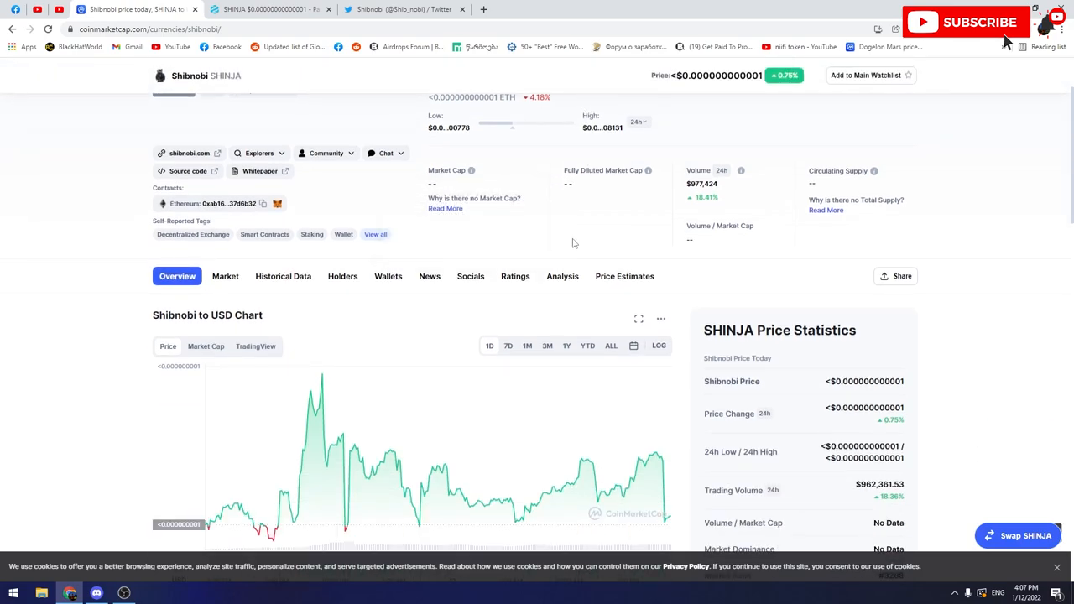
scroll(down, 3)
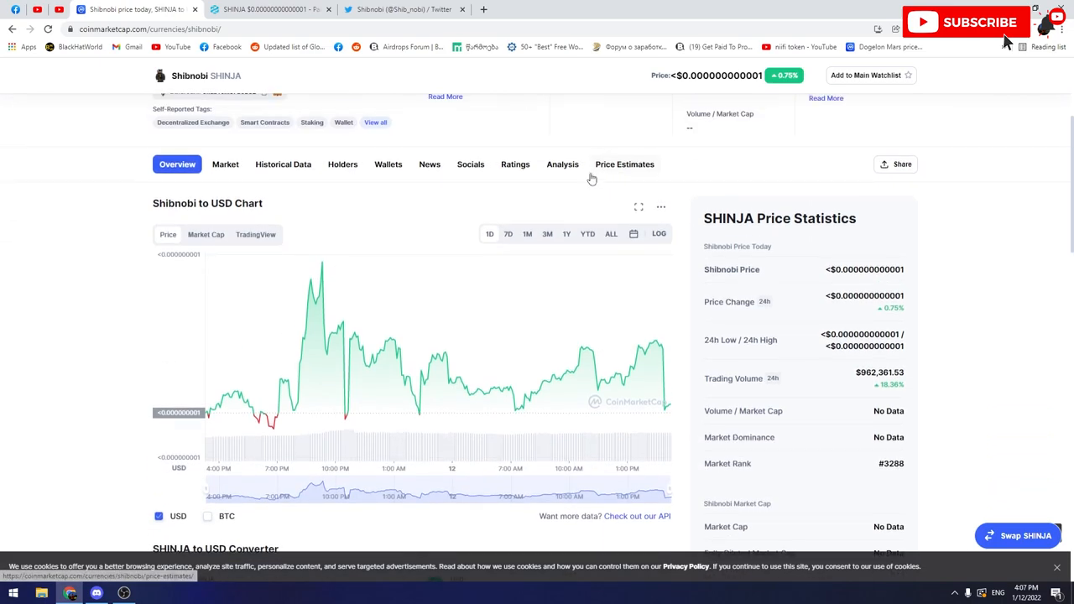
mouse_move(317, 302)
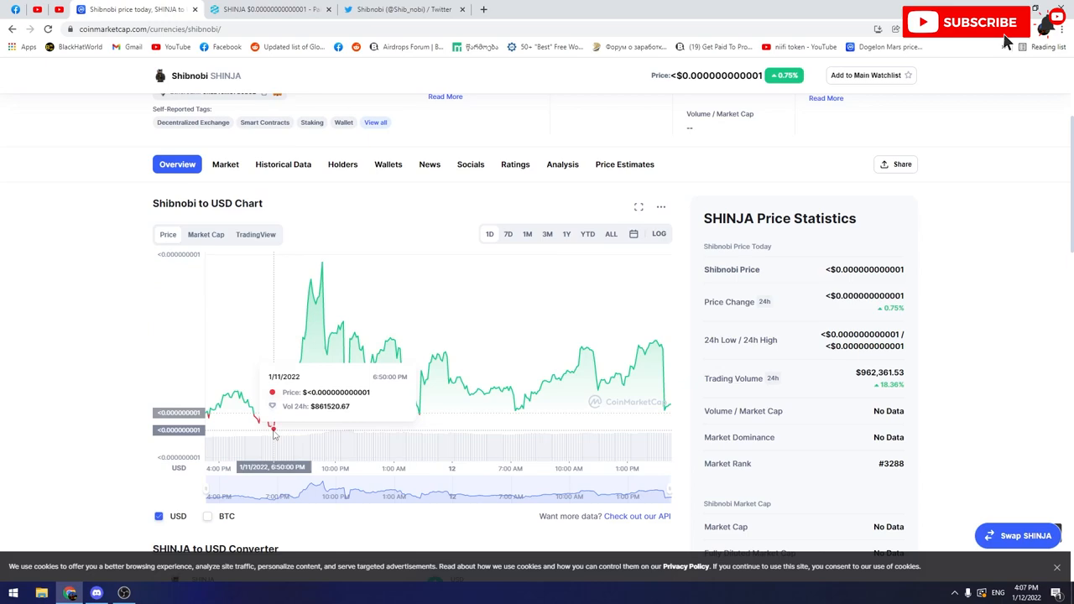
mouse_move(324, 265)
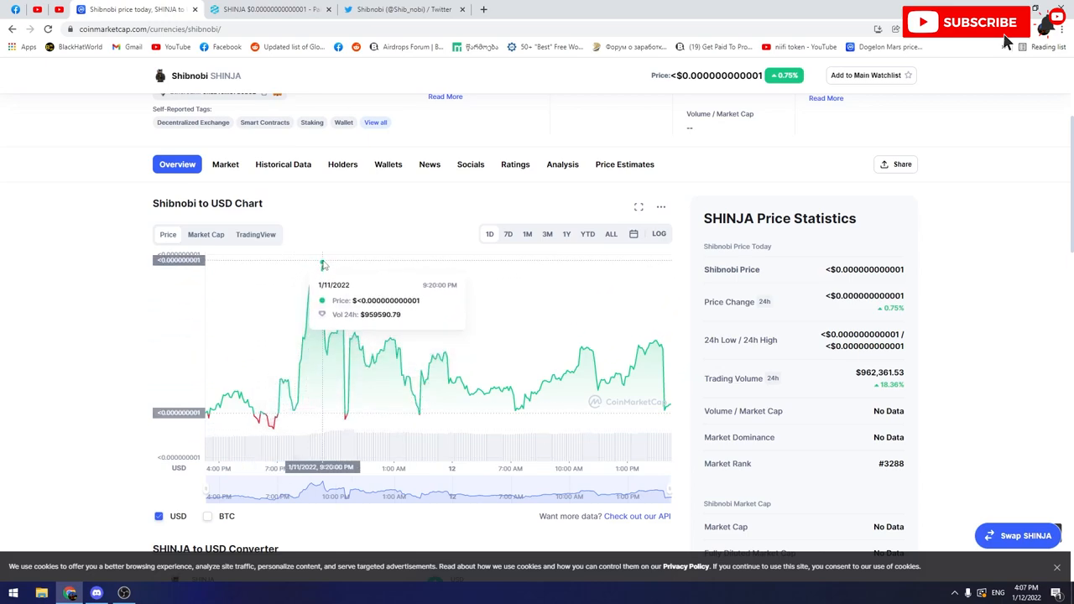
mouse_move(335, 277)
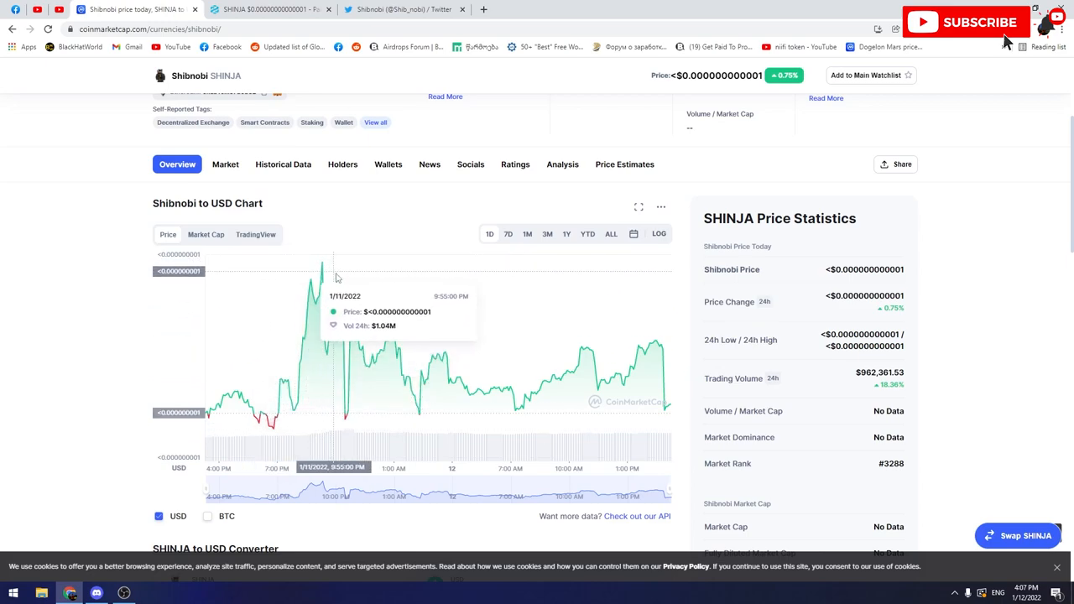
mouse_move(668, 412)
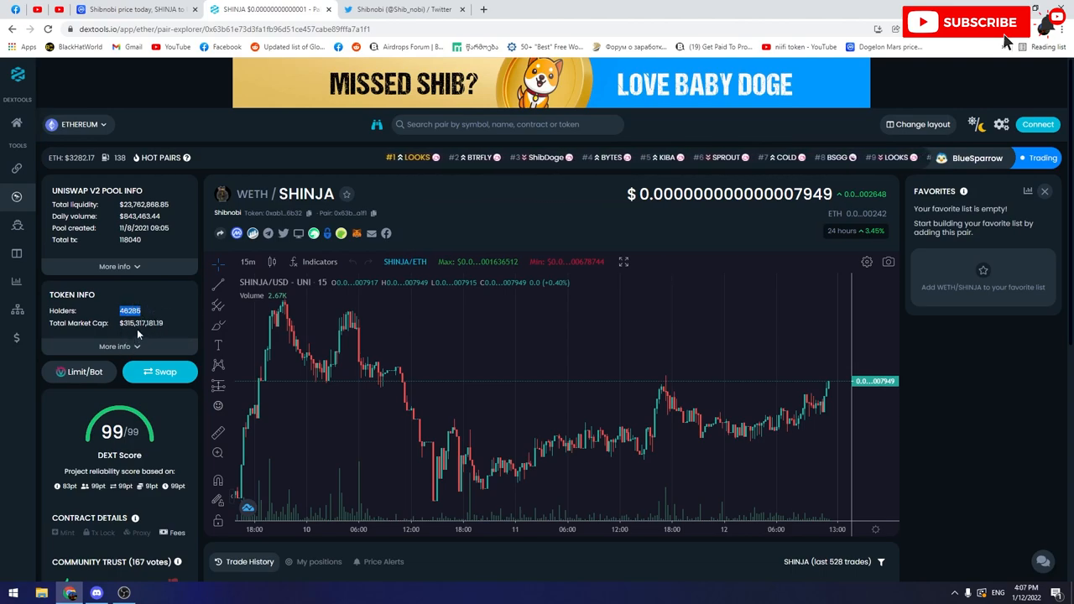
mouse_move(252, 343)
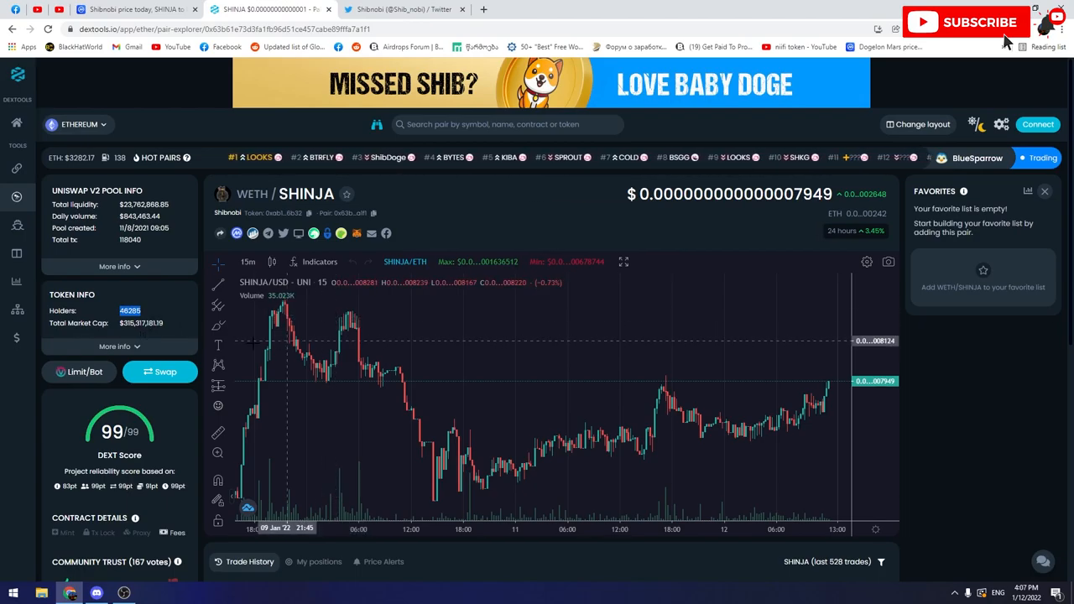
- Review the DEXTools WETH/SHINJA trade history and zoom into recent candles, then return to CoinMarketCap
scroll(down, 3)
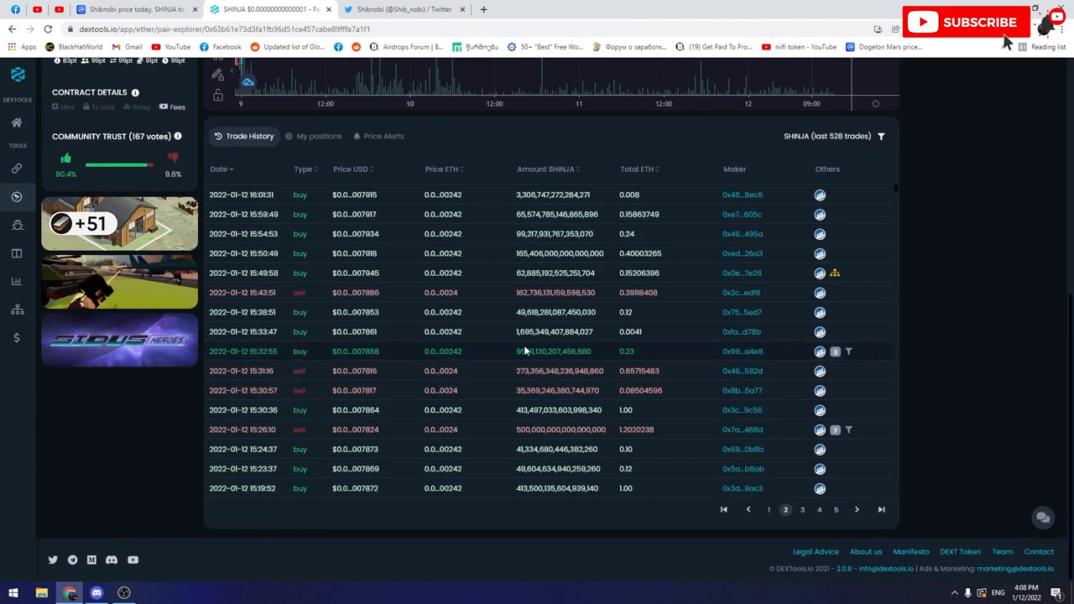
click(802, 510)
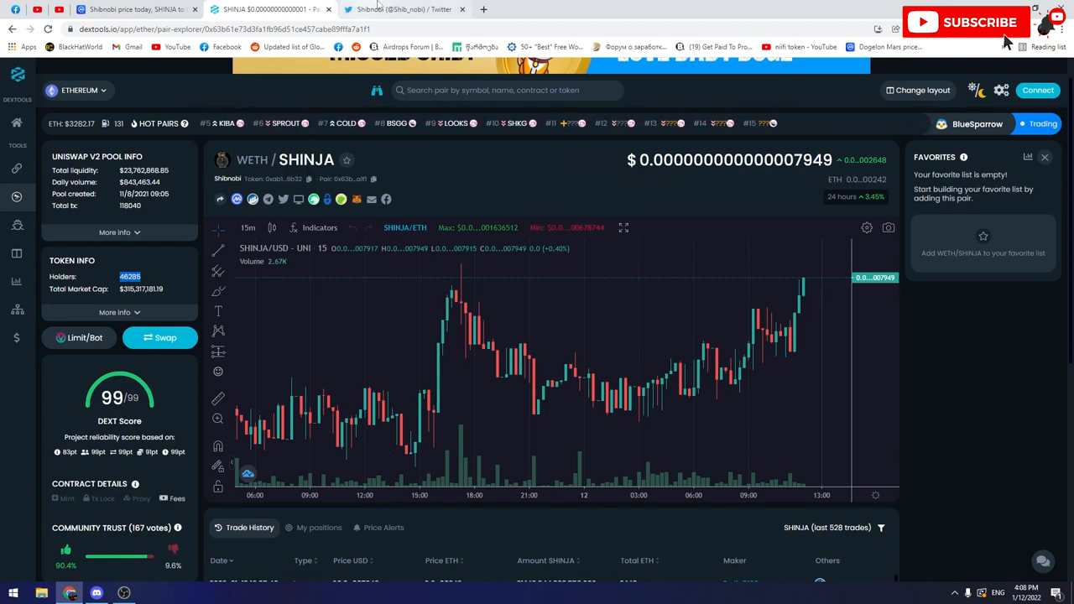
click(126, 10)
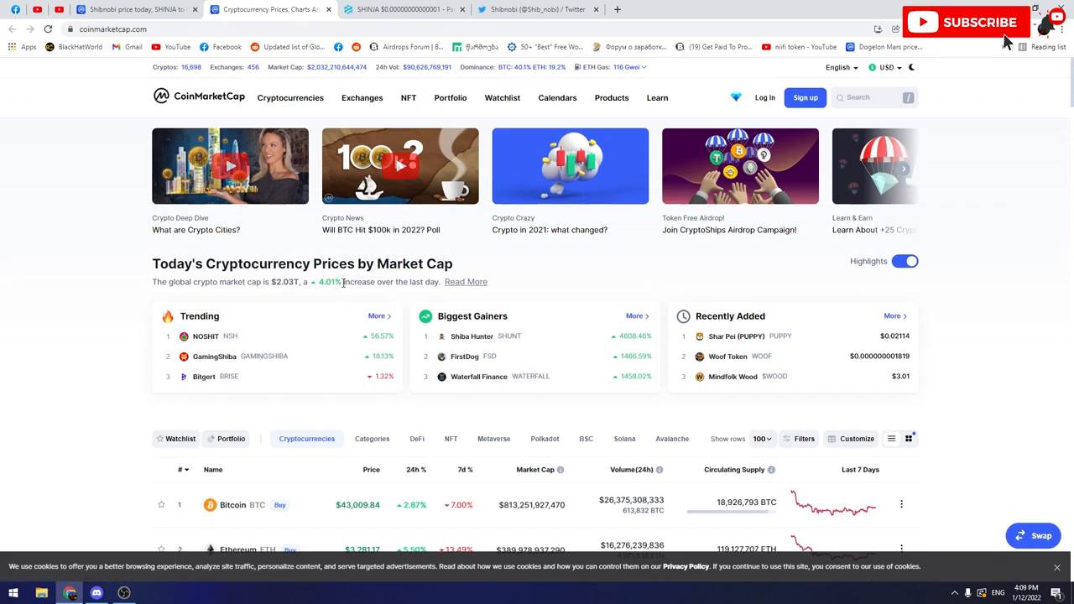
- From CoinMarketCap's market overview, go to Bitcoin's price page at $43,009.84
double_click(328, 282)
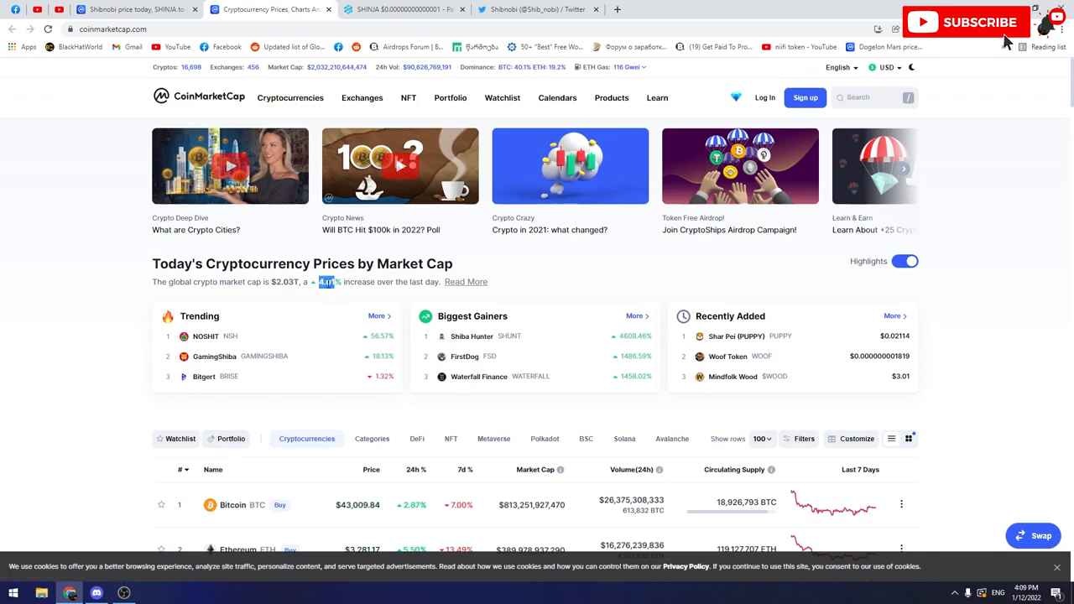
scroll(down, 3)
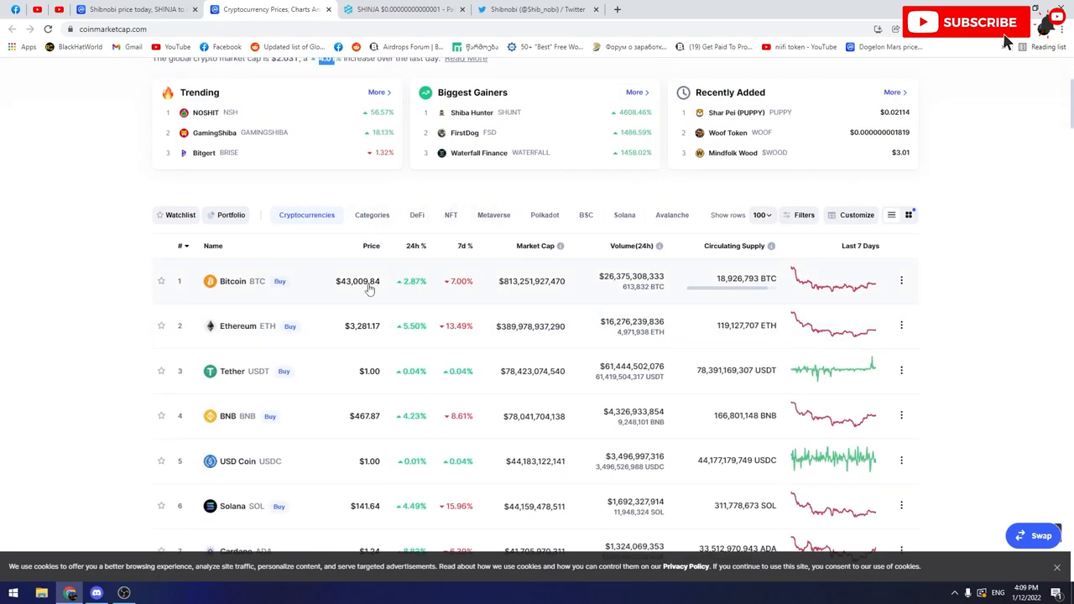
click(231, 282)
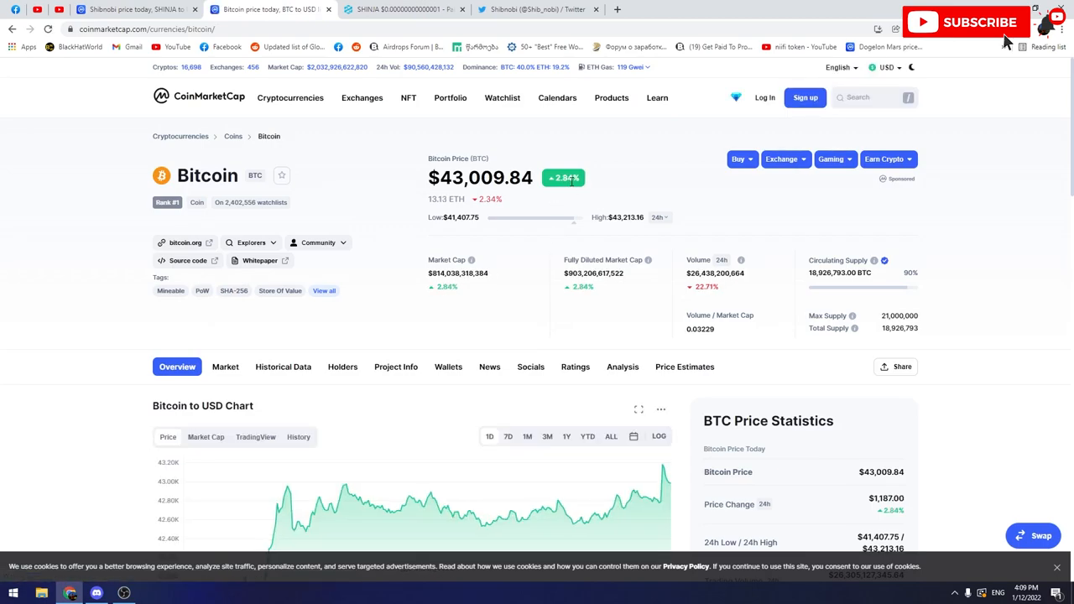
- Scroll Bitcoin's refreshed page at $42,987.15 down to its to-USD price chart
scroll(down, 3)
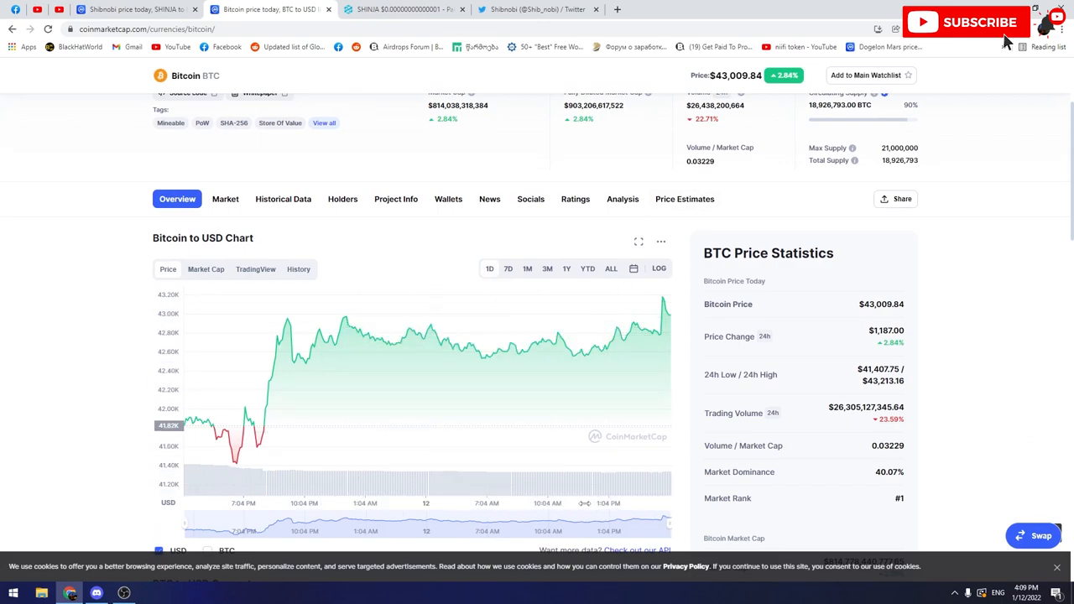
scroll(down, 3)
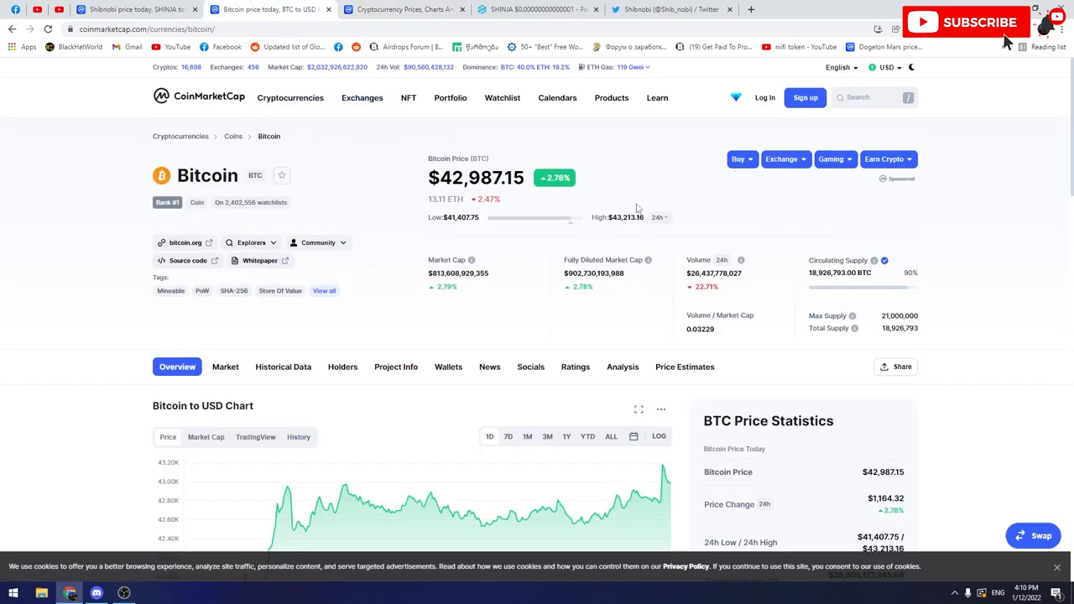
scroll(down, 3)
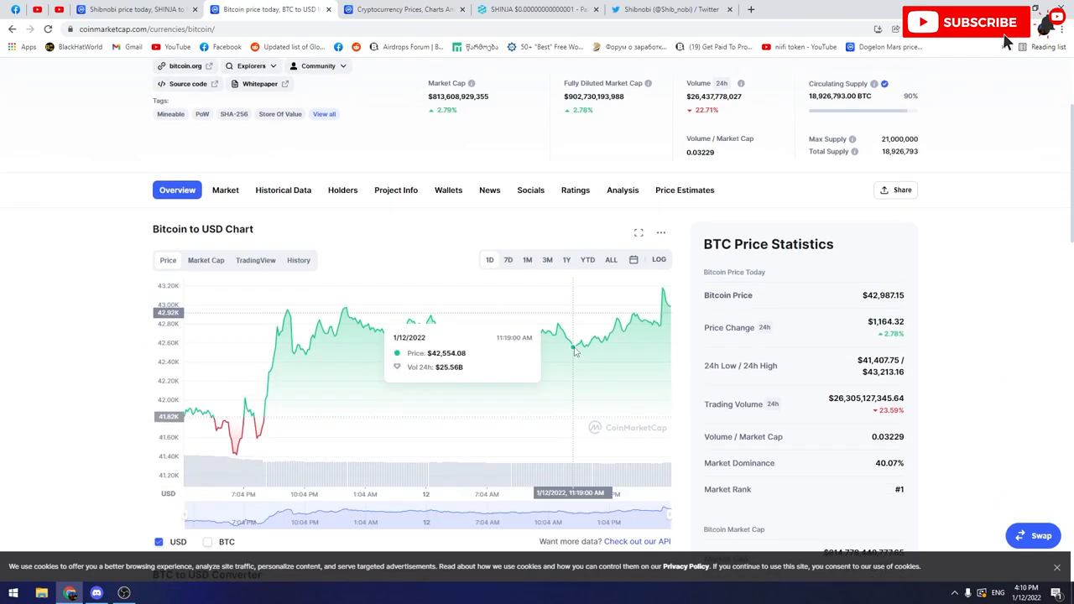
scroll(down, 3)
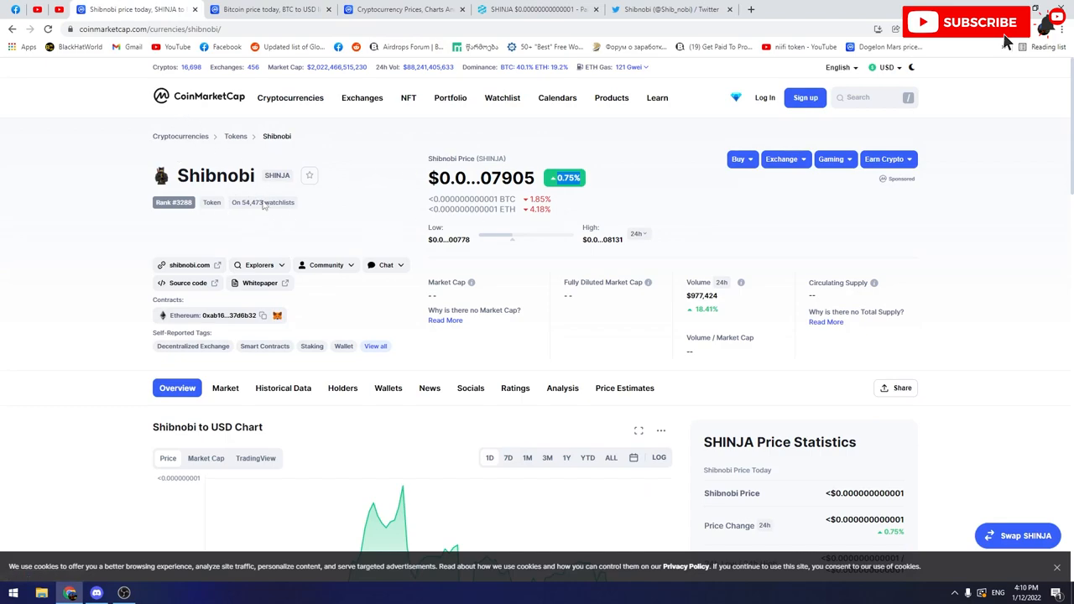
- Glance at Shibnobi's price chart, then return to CoinMarketCap's homepage of today's prices
scroll(down, 3)
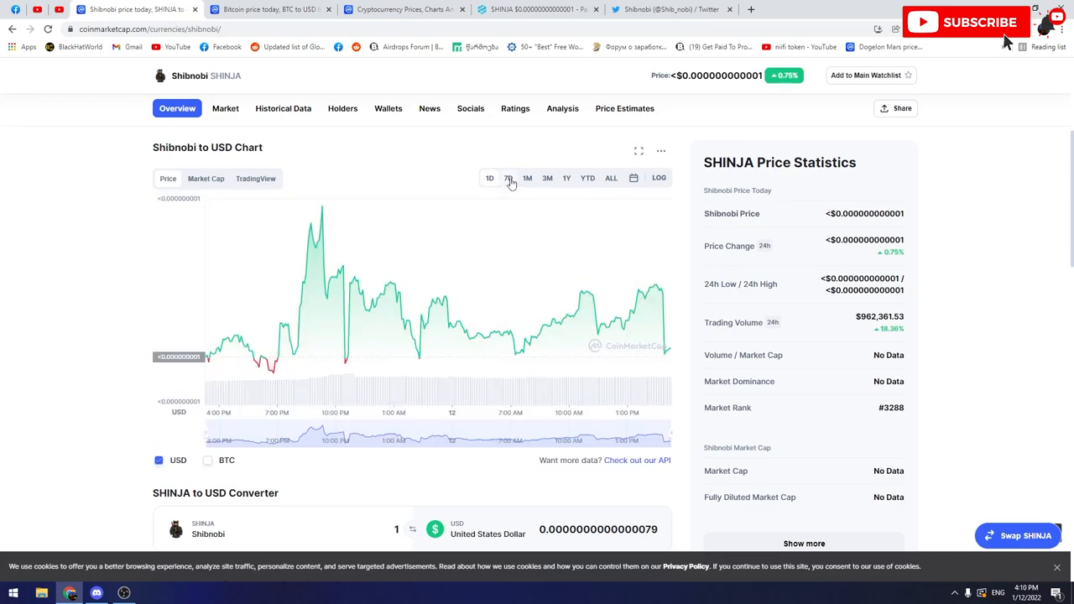
click(507, 178)
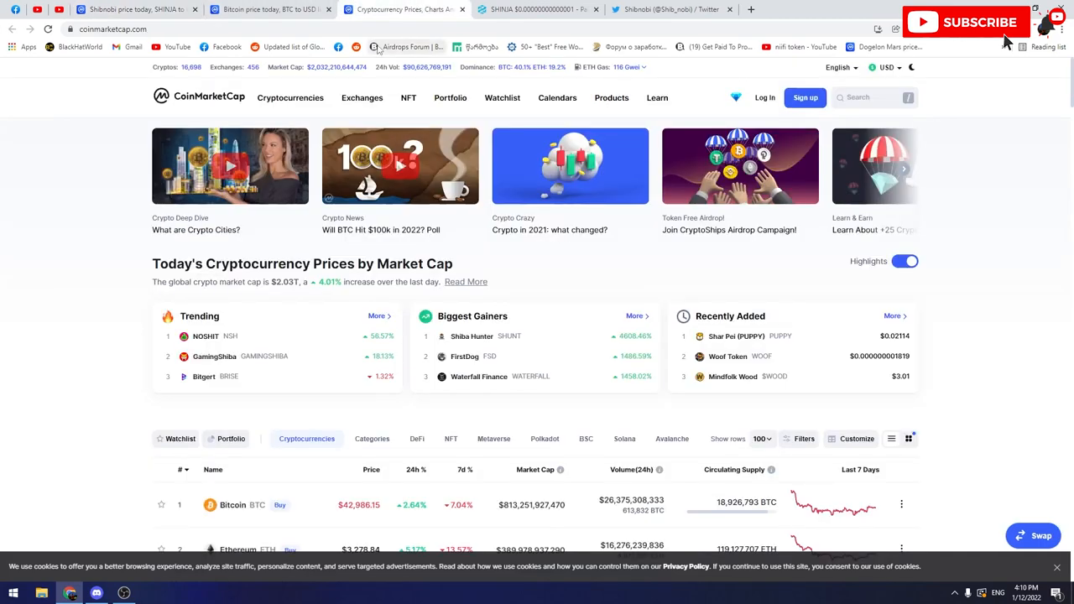
- Check the DEXTools WETH/SHINJA pair chart, then bring up Shibnobi's Twitter profile
click(537, 10)
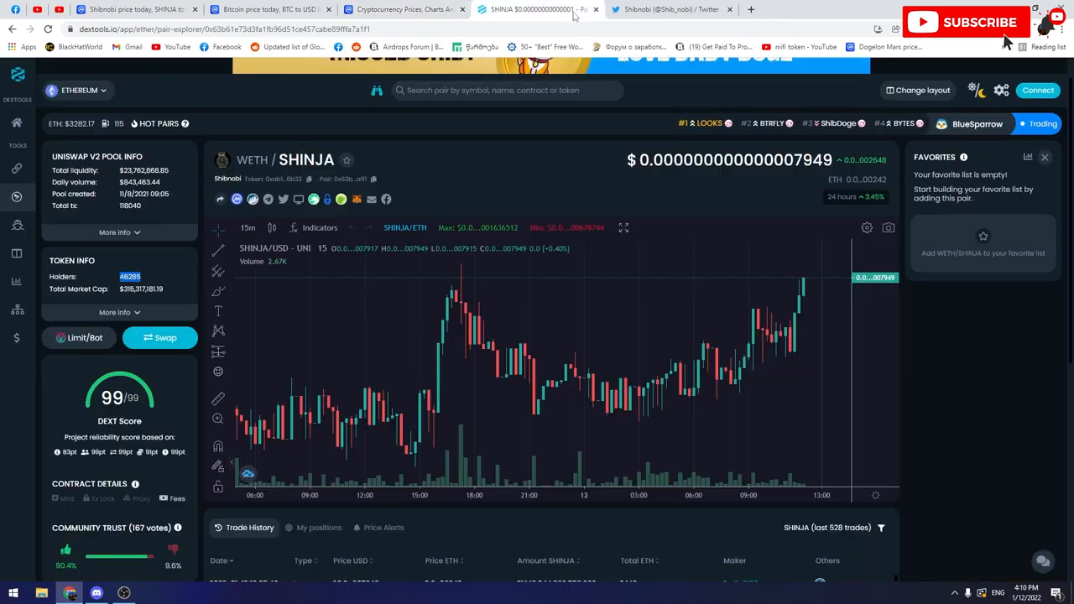
click(668, 10)
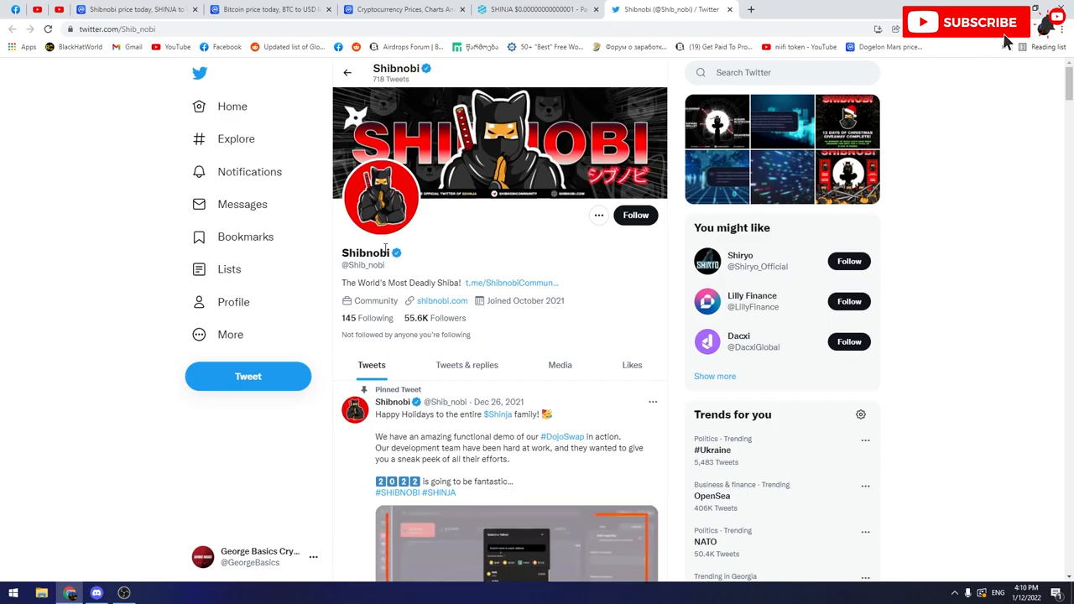
- Scroll Shibnobi's timeline to the Christmas giveaway completion and DojoVerse video tweets
scroll(down, 3)
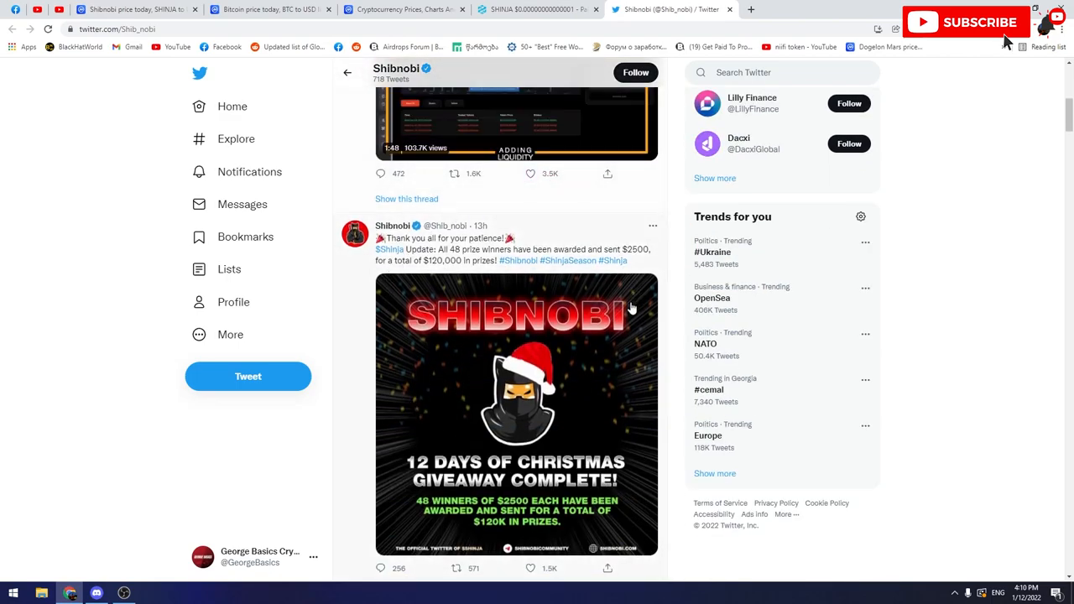
scroll(down, 3)
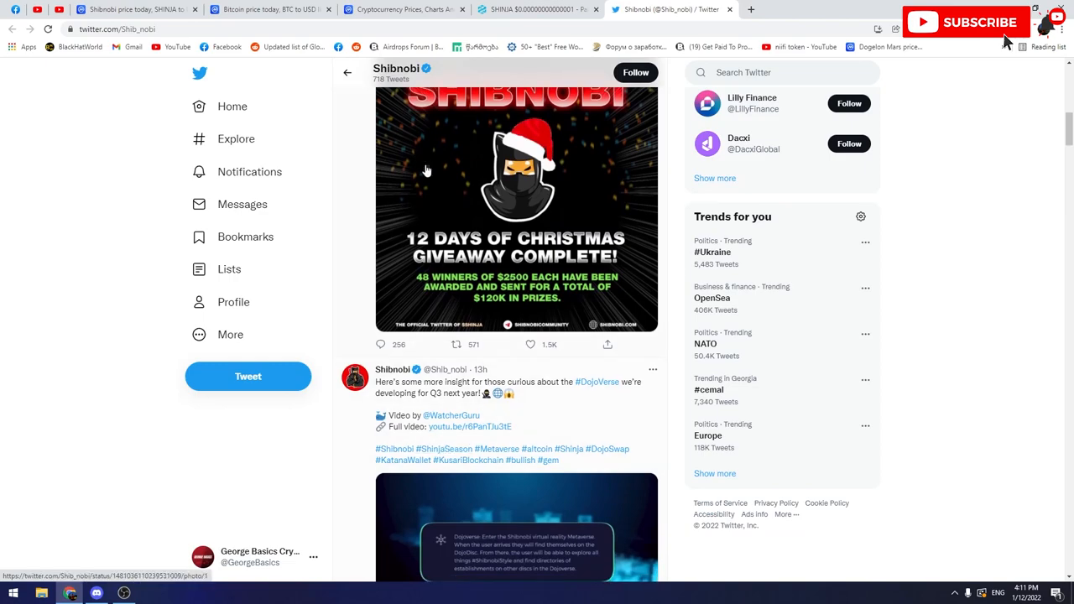
scroll(down, 3)
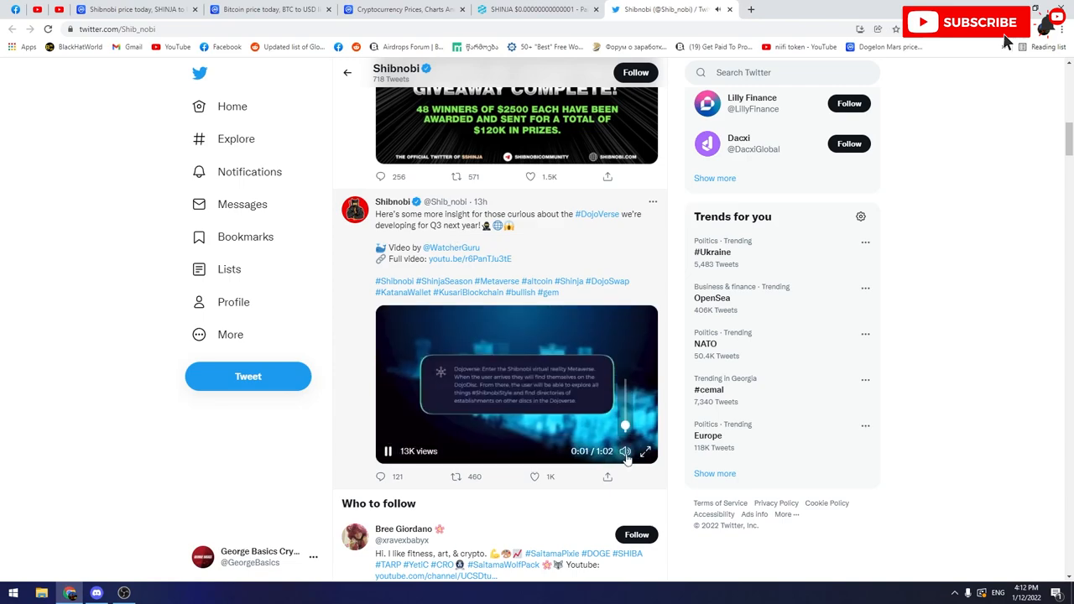
- Play the DojoVerse video through, restart it with Watch again, and scroll slightly further
click(645, 452)
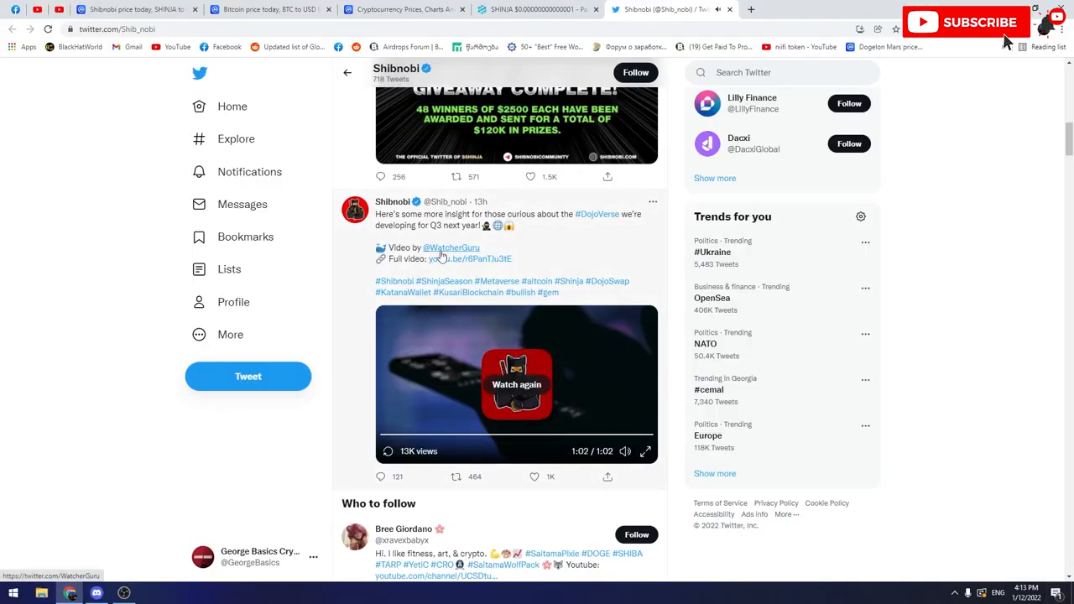
click(517, 384)
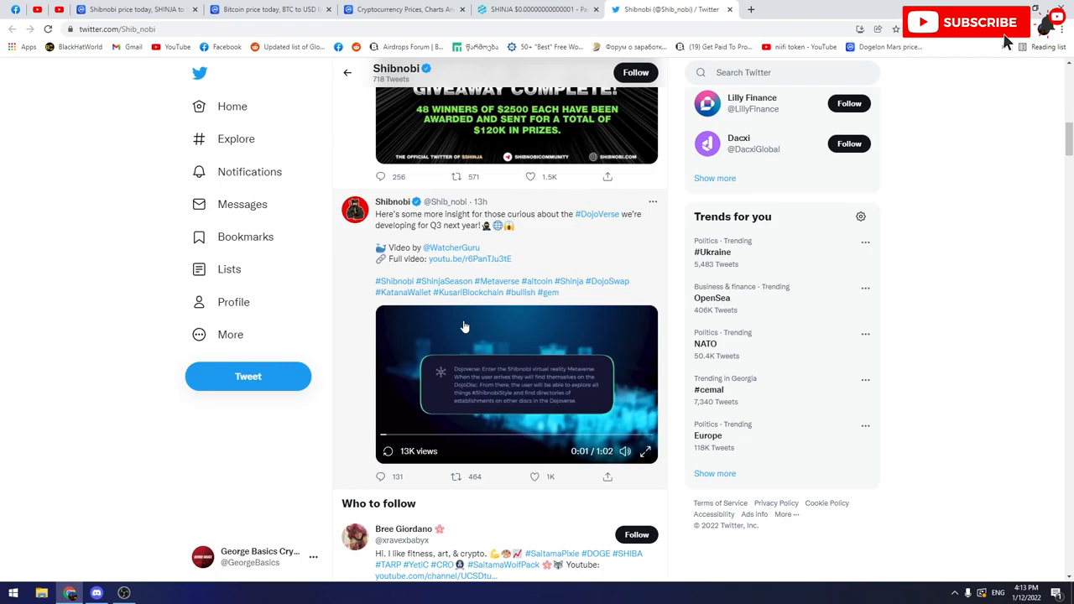
scroll(down, 3)
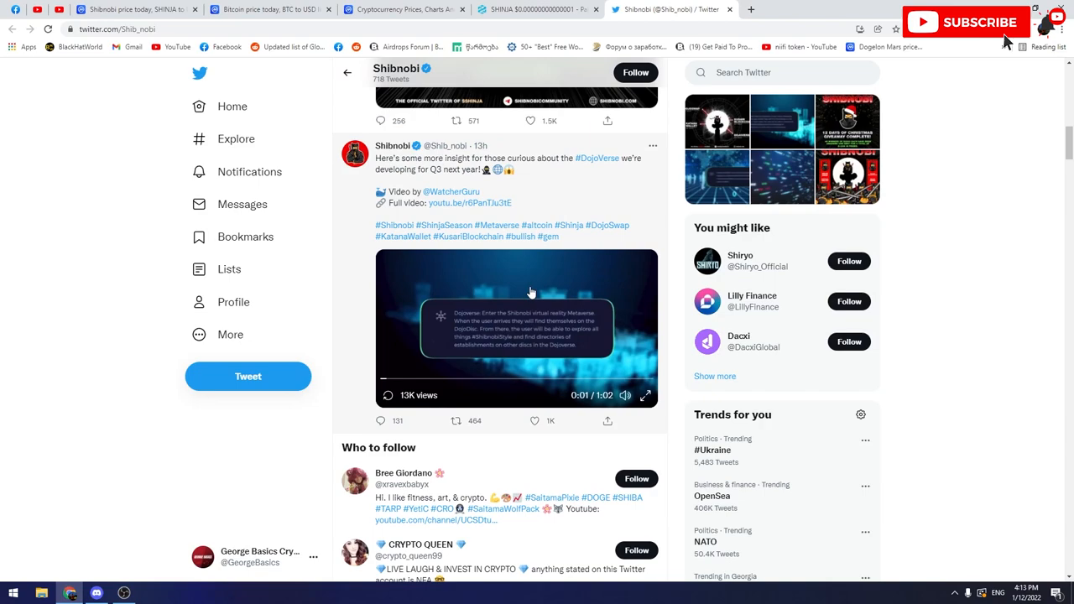
mouse_move(567, 227)
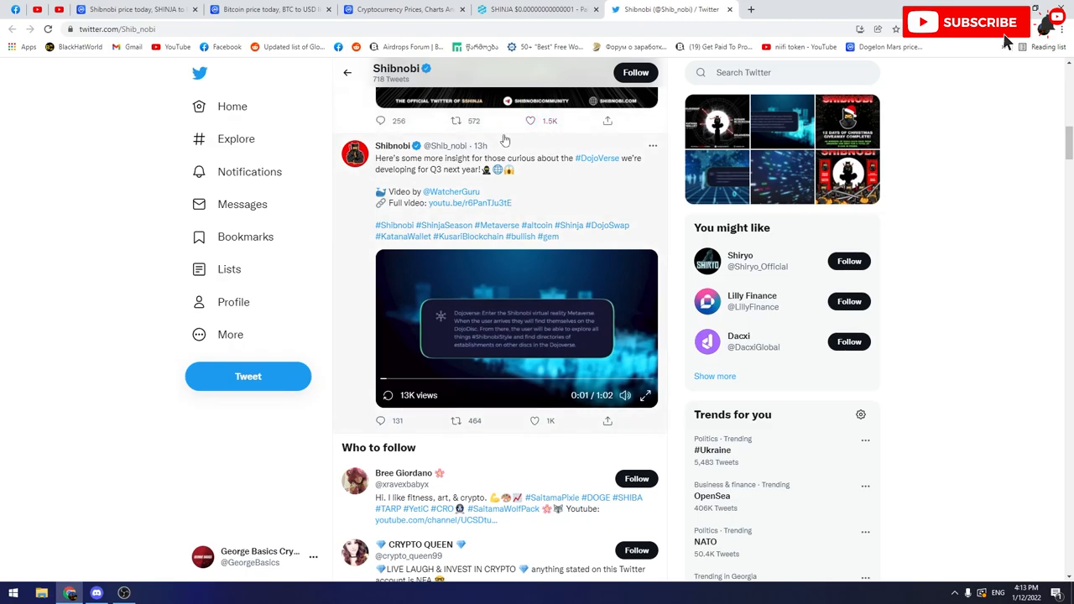
- Scroll past suggested accounts on Twitter, then return to Shibnobi's SHINJA price page on CoinMarketCap
scroll(down, 3)
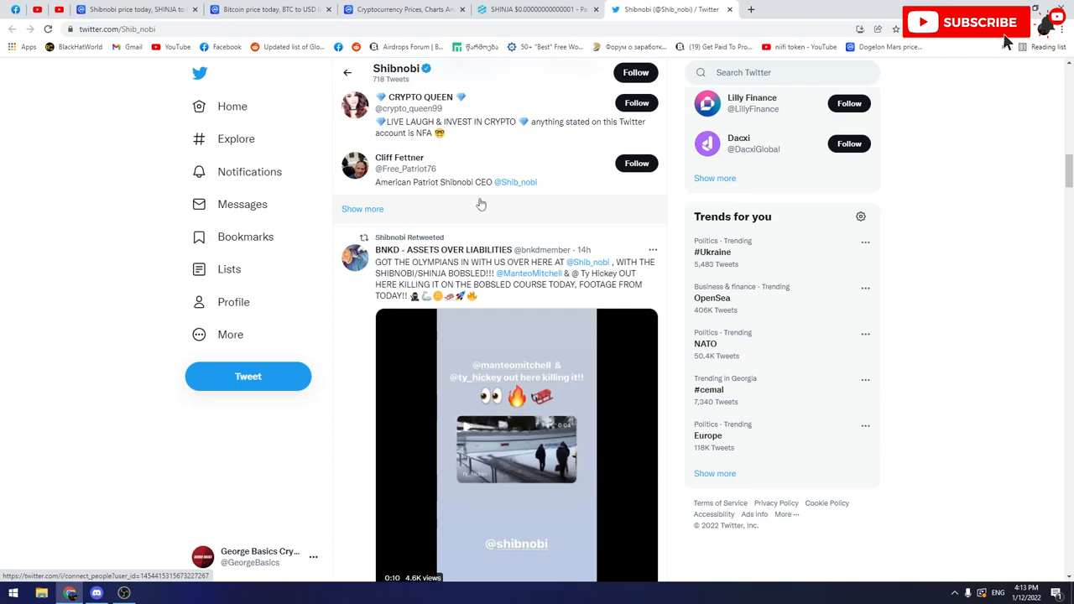
click(537, 10)
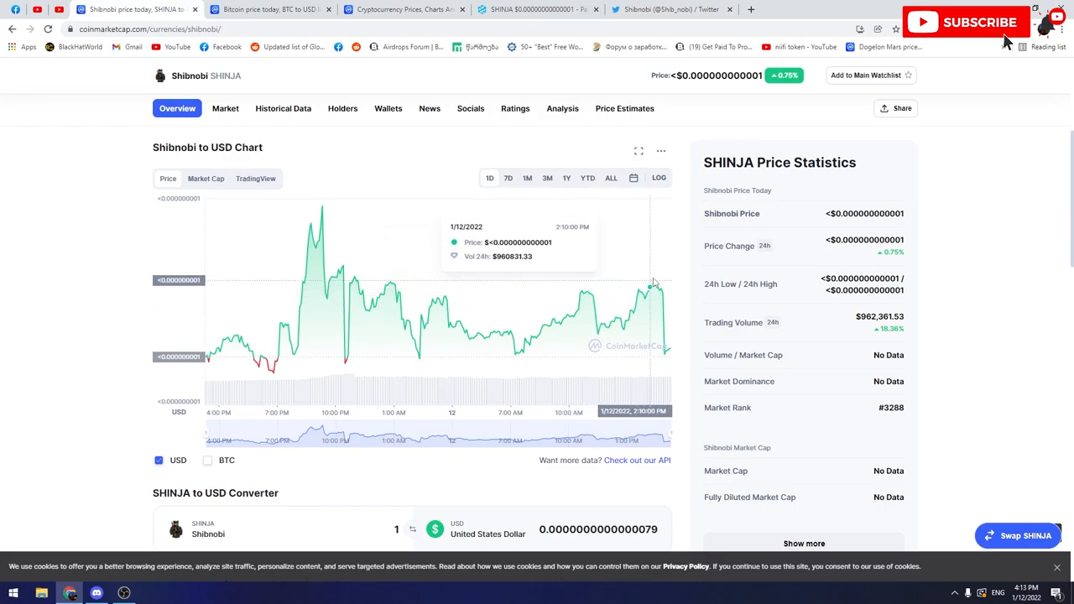
mouse_move(385, 261)
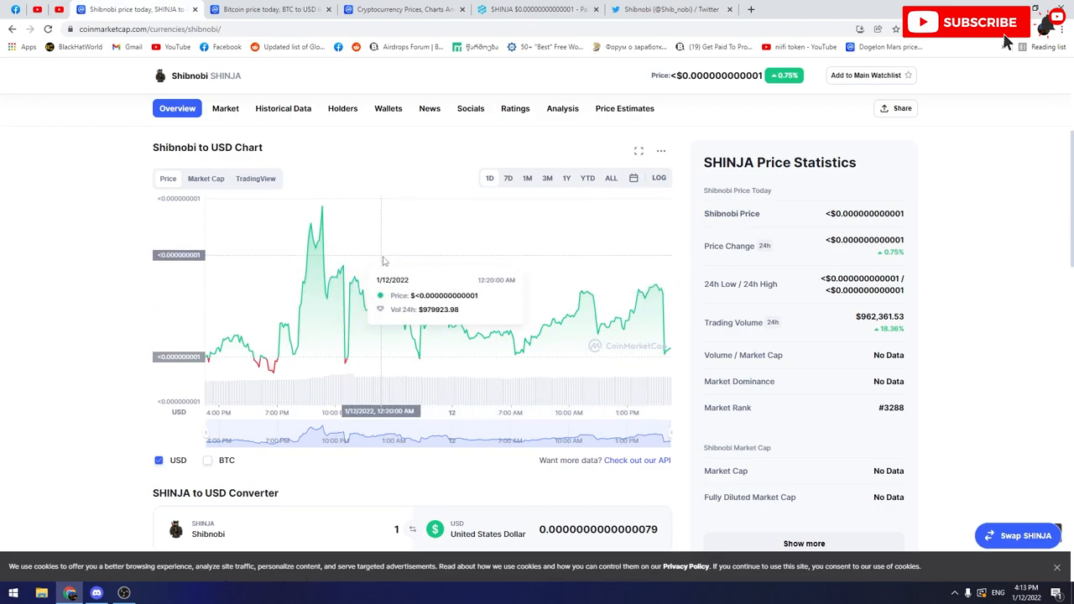
mouse_move(427, 141)
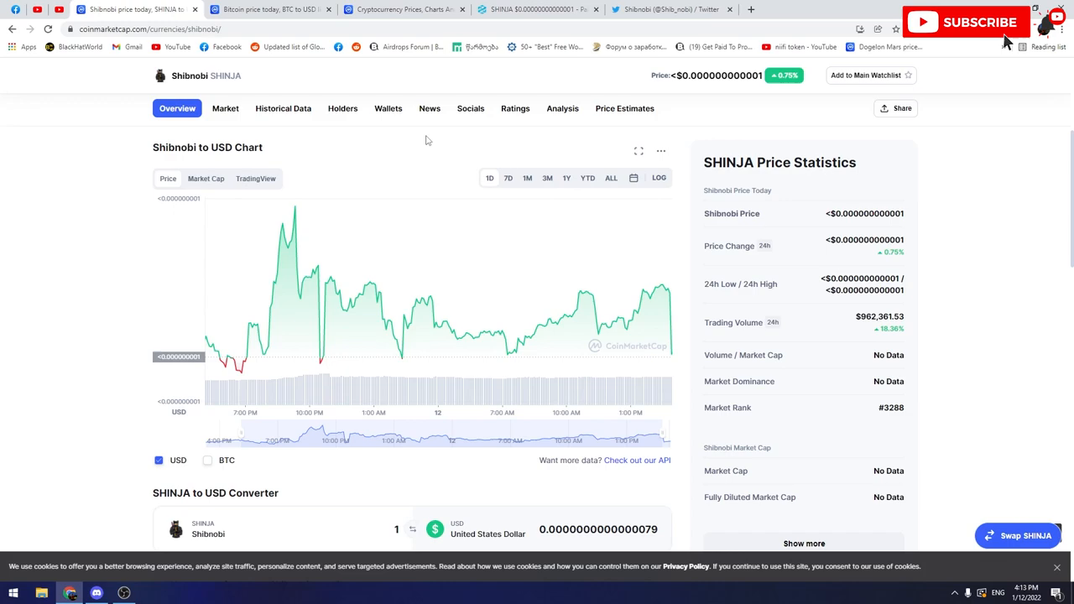
mouse_move(523, 153)
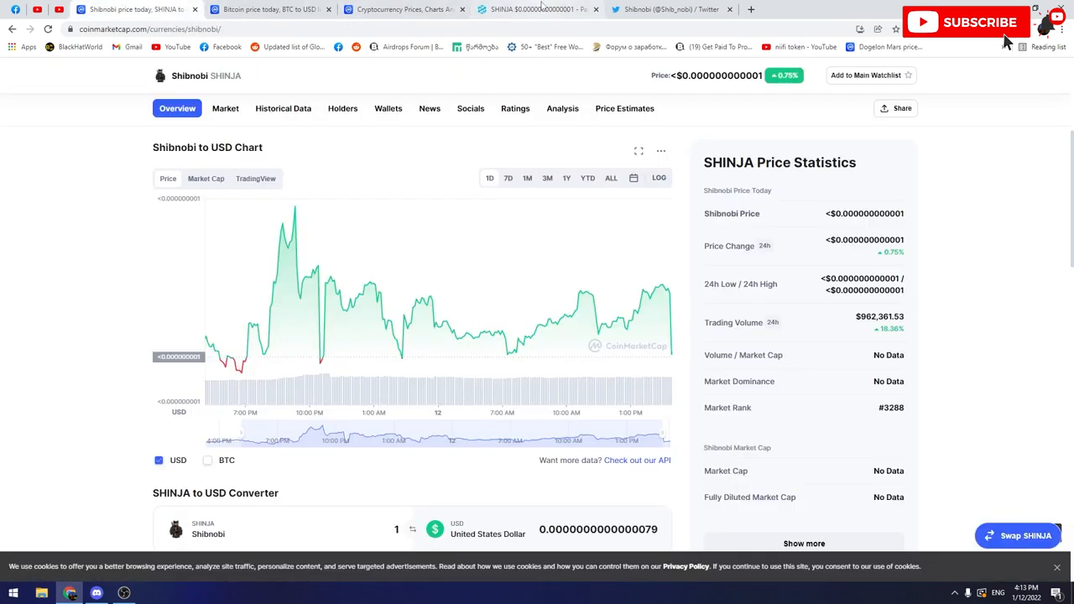
mouse_move(402, 10)
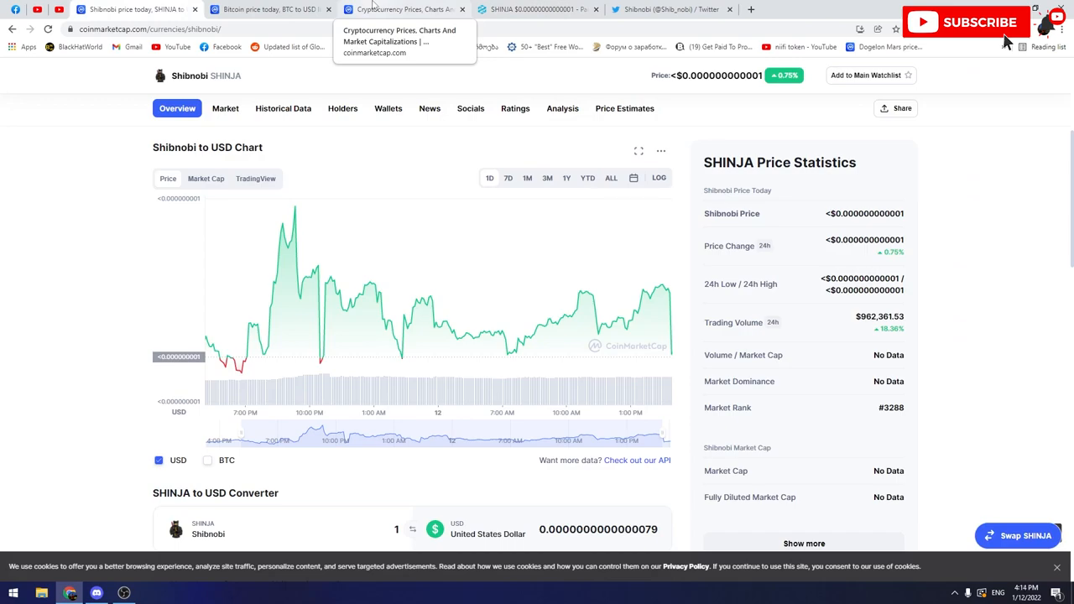
- View the Watcher Guru thank-you tweet on Shibnobi's feed, then return to CoinMarketCap's SHINJA chart
click(668, 10)
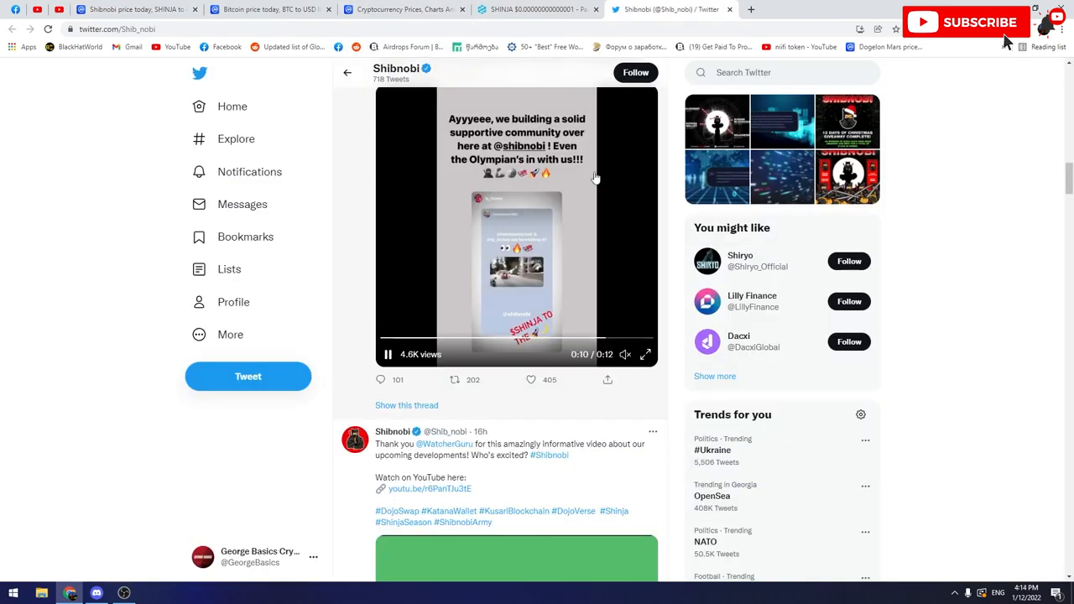
scroll(down, 3)
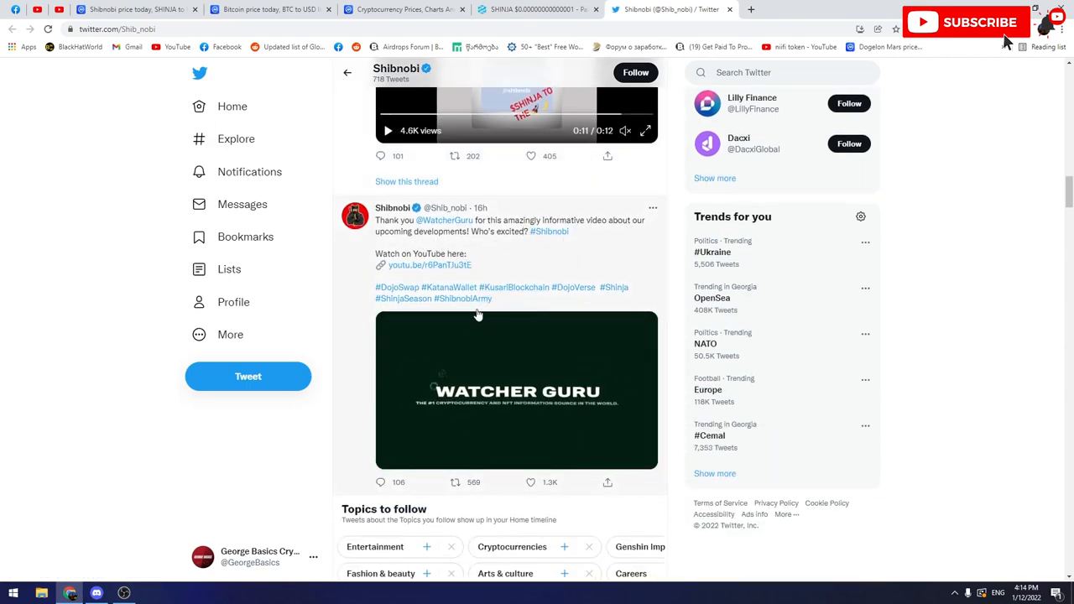
click(517, 389)
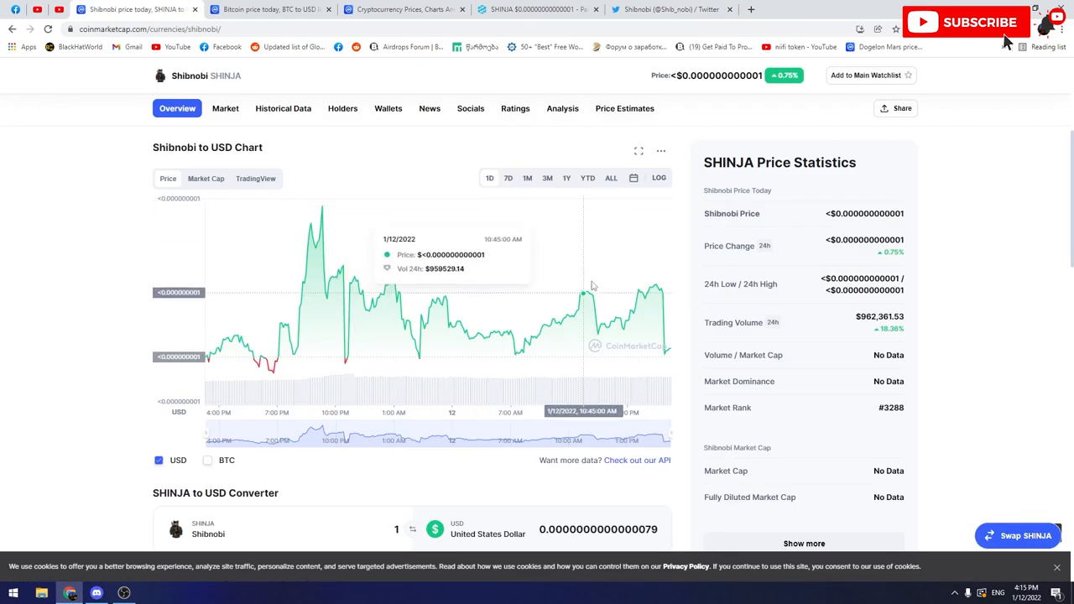
mouse_move(501, 169)
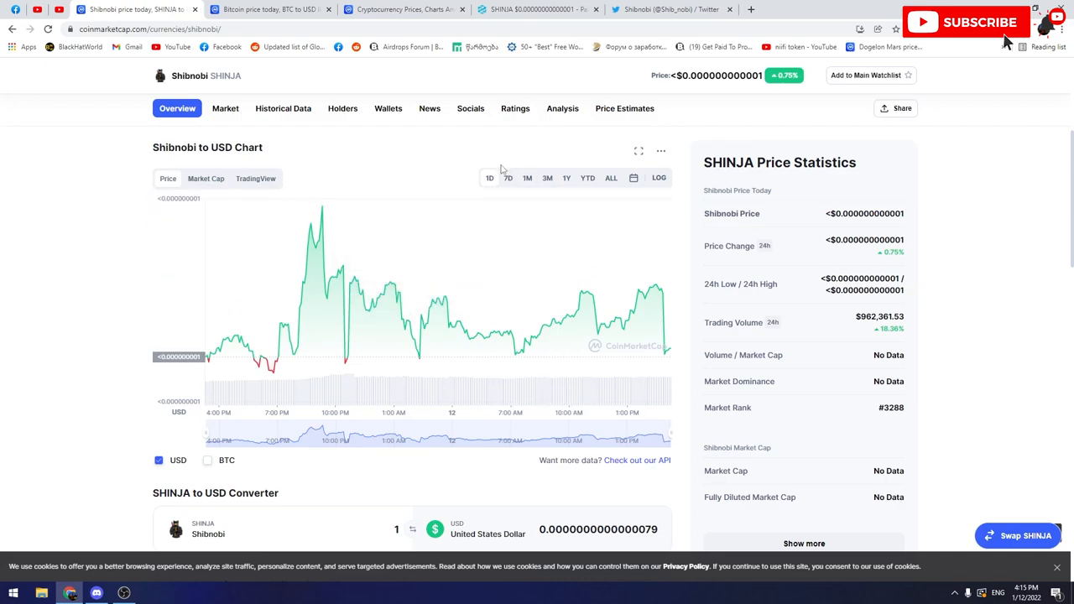
click(507, 178)
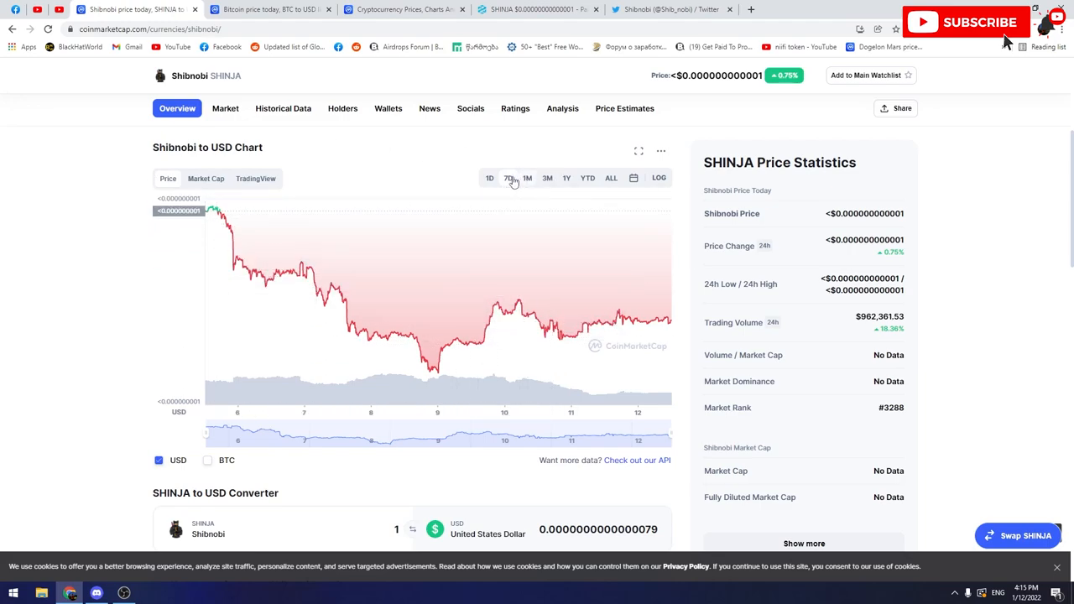
click(490, 178)
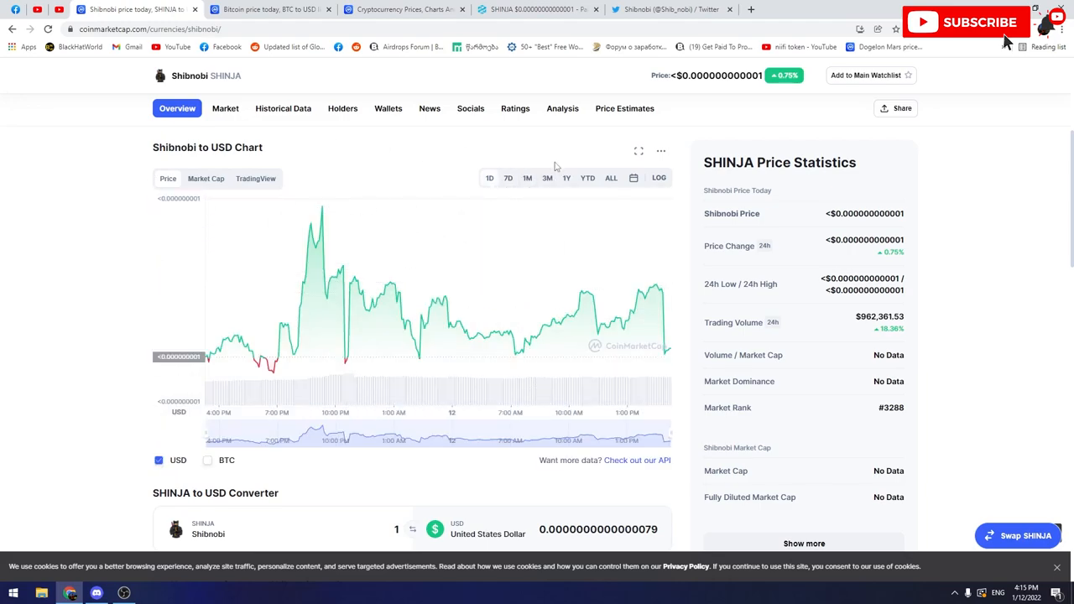